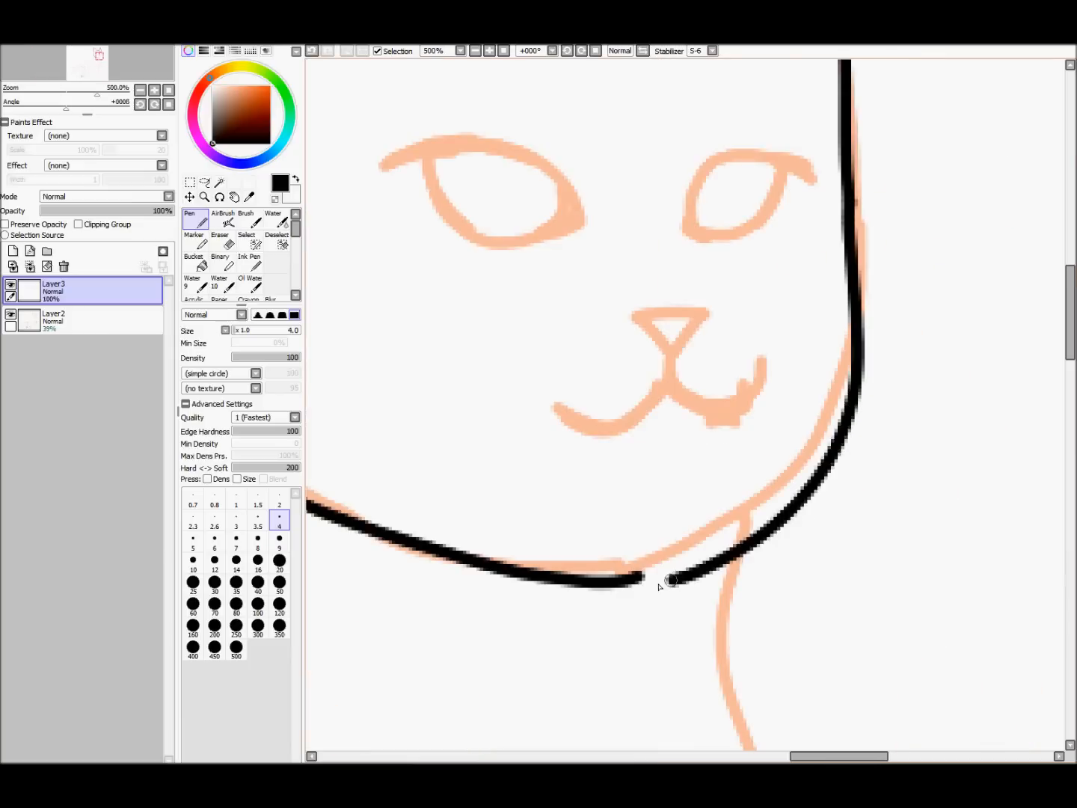
# Step: Ink the cat's chin, eye, nose and ear lines in black over the peach sketch
pyautogui.click(474, 51)
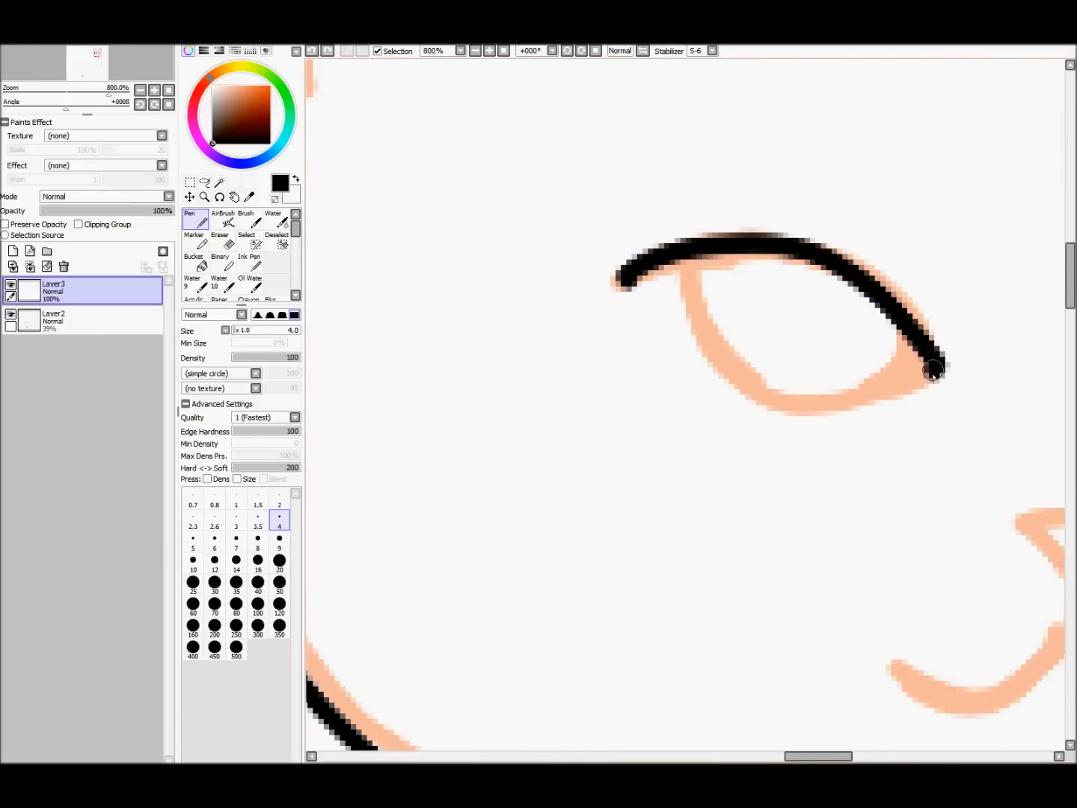
pyautogui.click(491, 51)
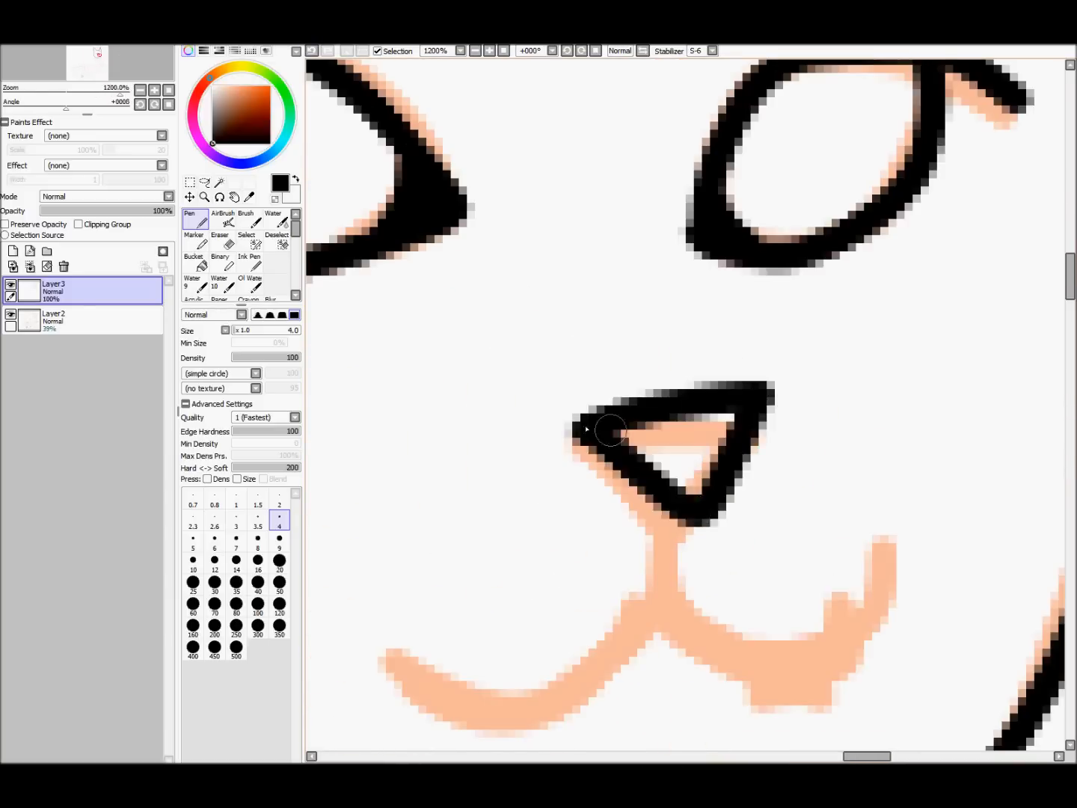
pyautogui.moveTo(613, 431); pyautogui.dragTo(677, 584)
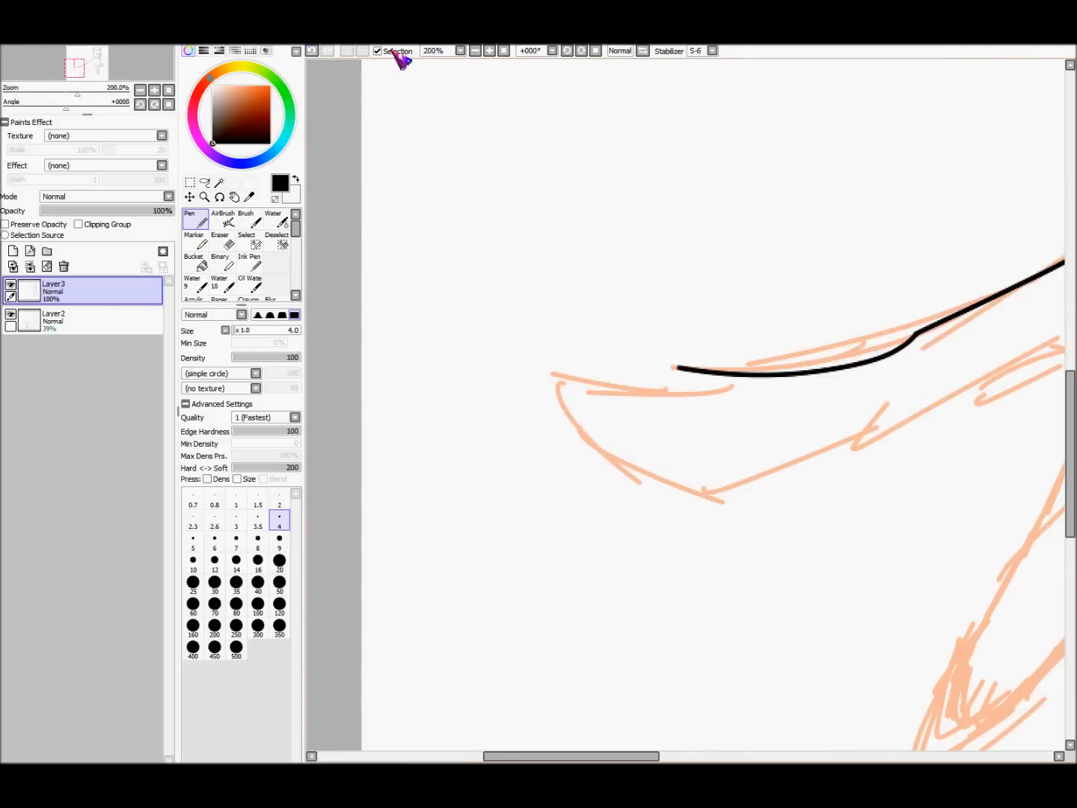
pyautogui.click(489, 51)
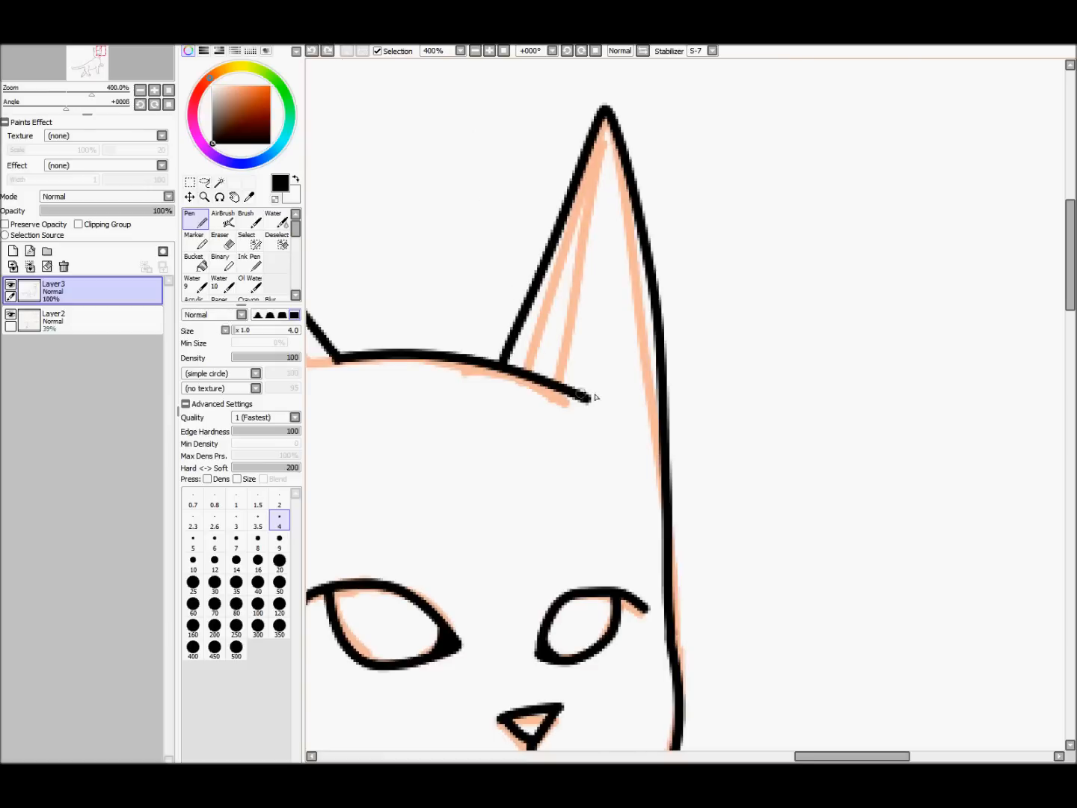
pyautogui.click(464, 51)
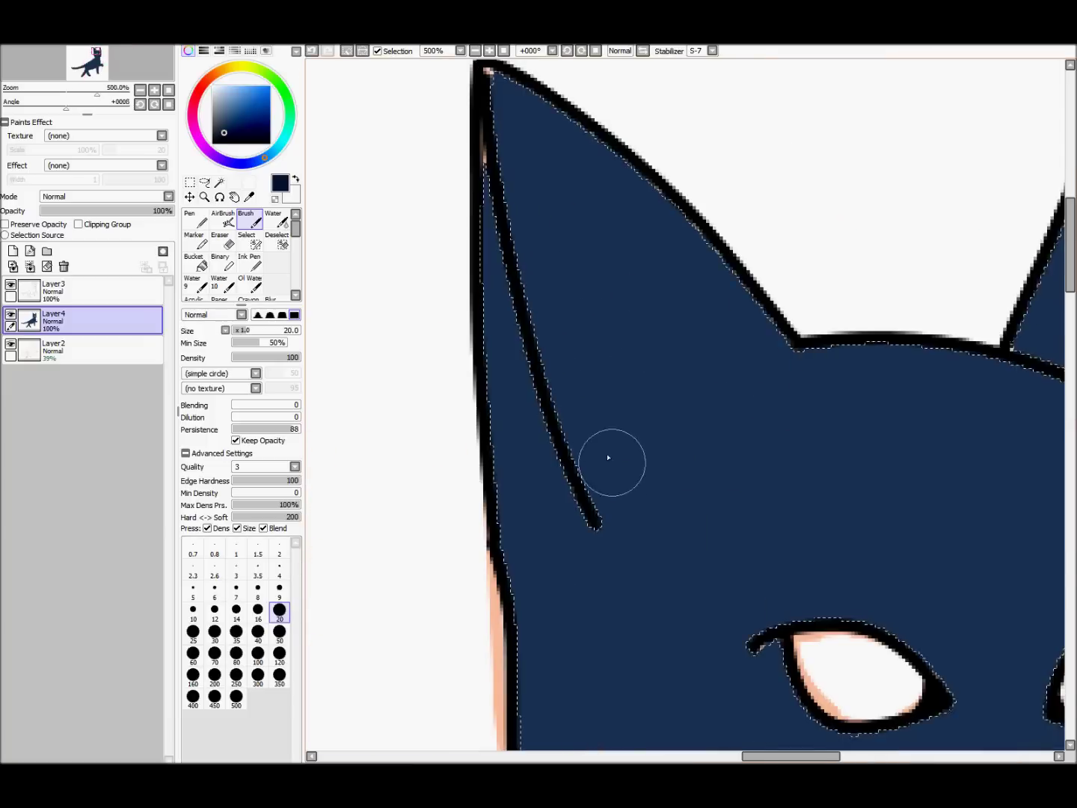
# Step: Paint navy over the mouth lines and add a pale blue streak on the front leg
pyautogui.click(280, 589)
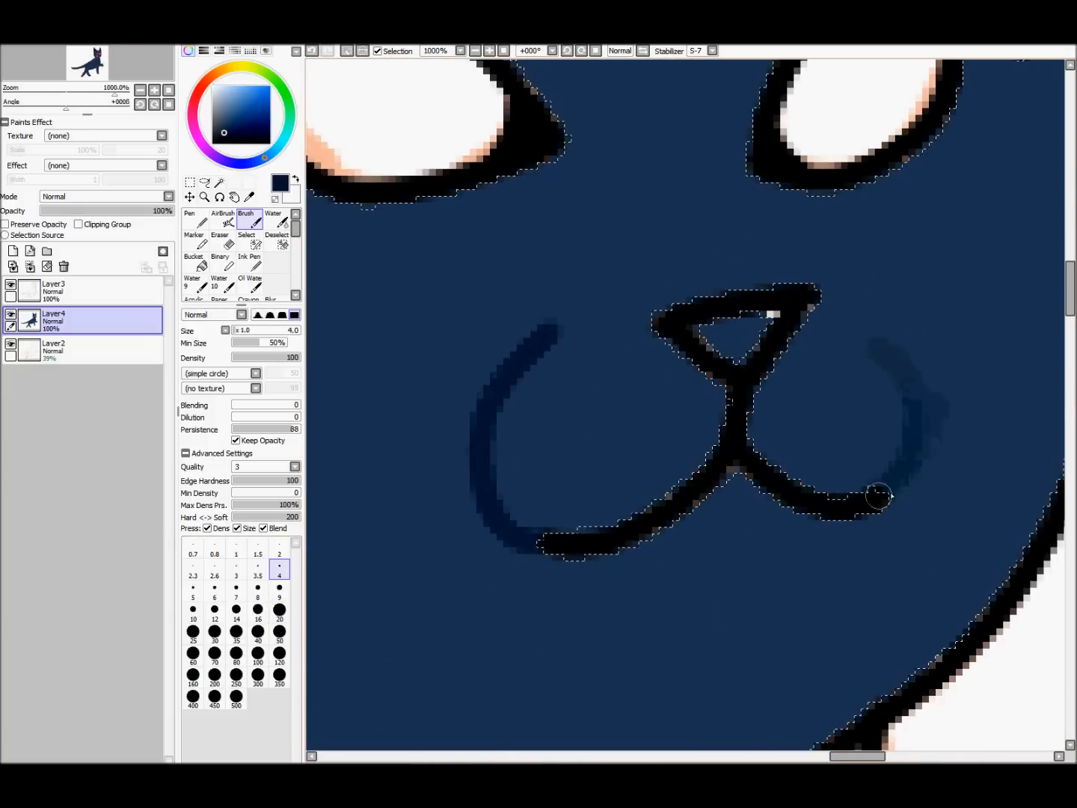
pyautogui.click(195, 219)
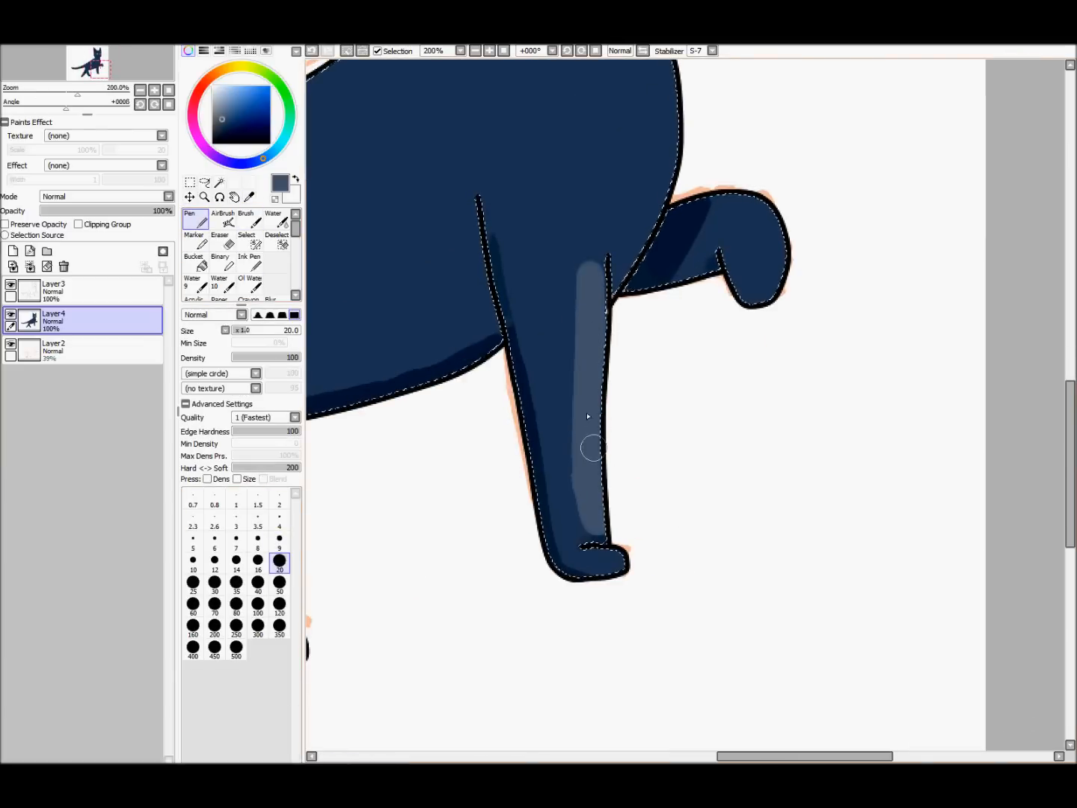
# Step: Add a pale highlight along the front leg and begin shading the muzzle
pyautogui.click(467, 51)
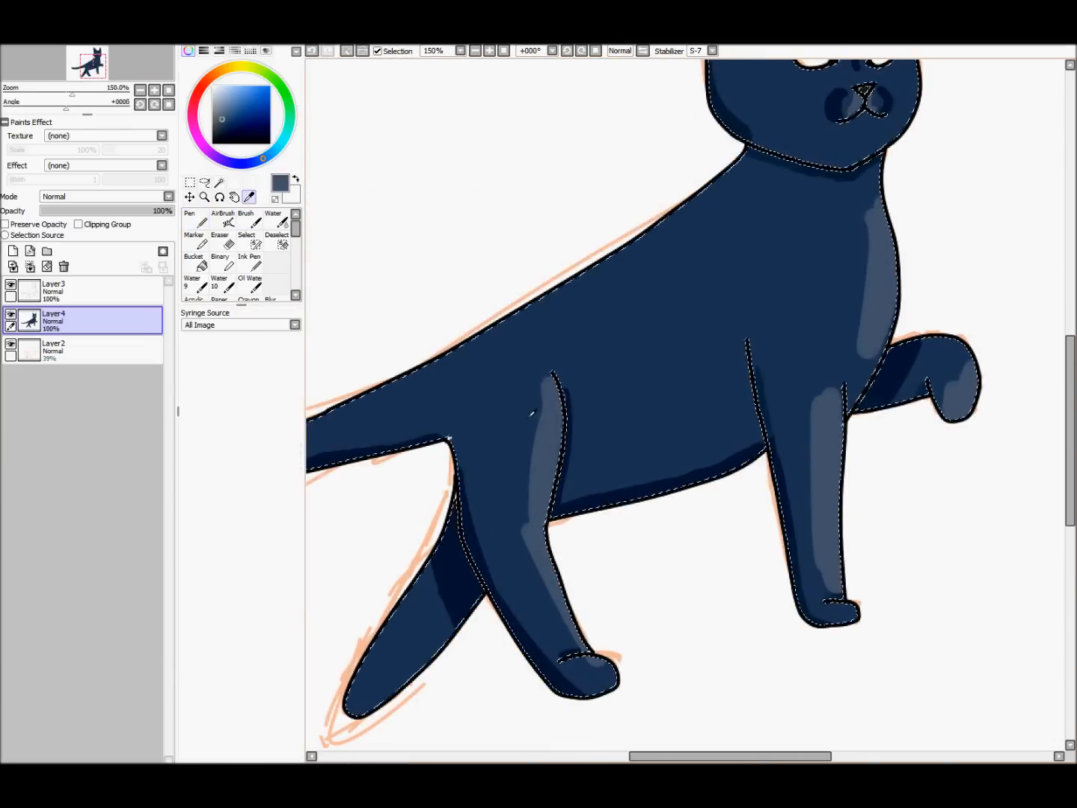
pyautogui.click(191, 217)
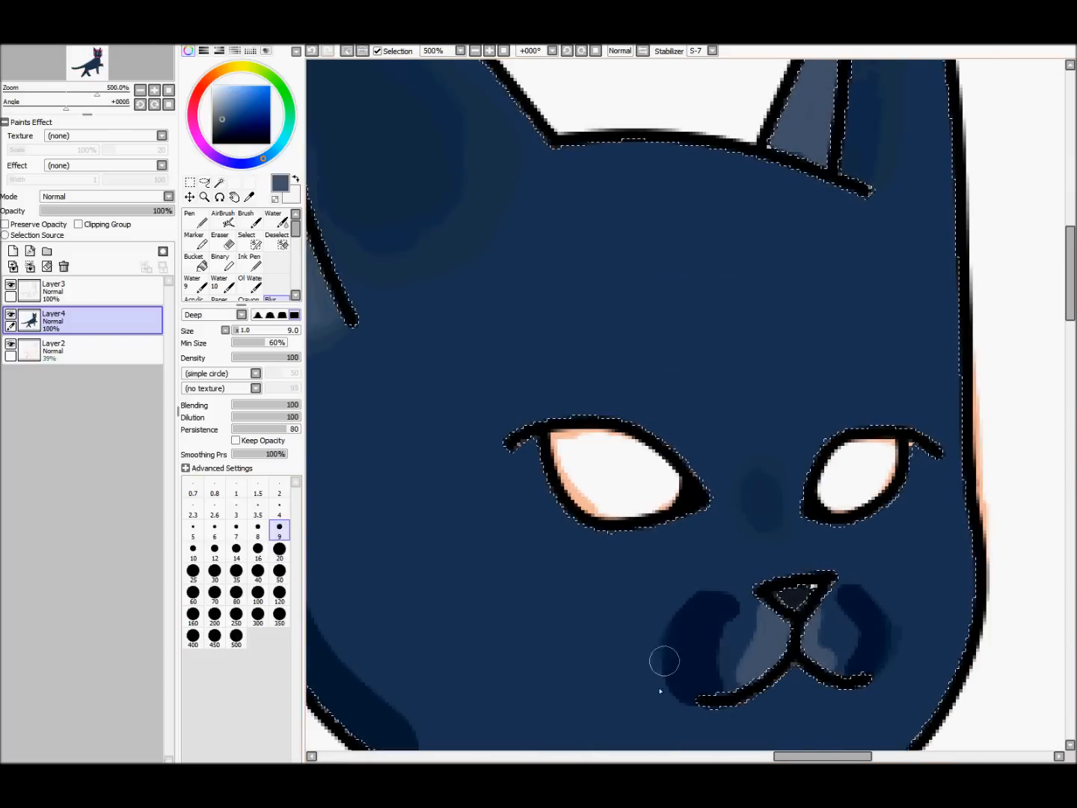
# Step: Shade and blend the muzzle, then shade the cat's back leg
pyautogui.moveTo(664, 660); pyautogui.dragTo(755, 642)
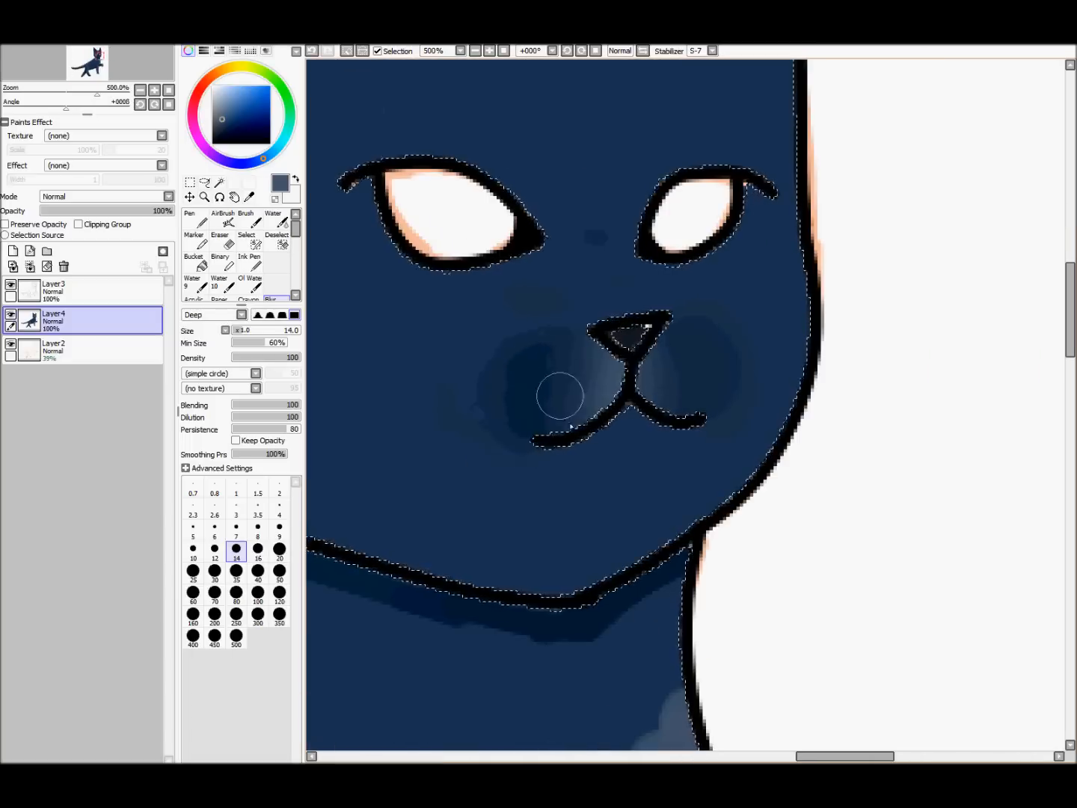
pyautogui.click(473, 51)
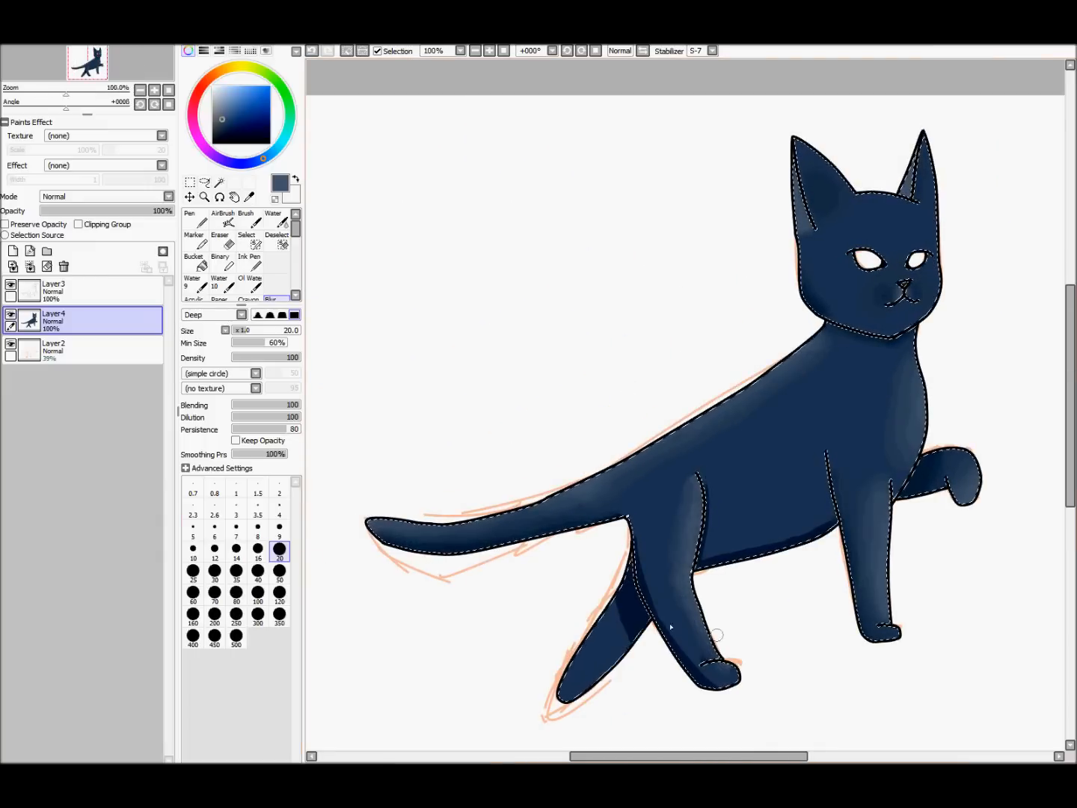
pyautogui.click(280, 571)
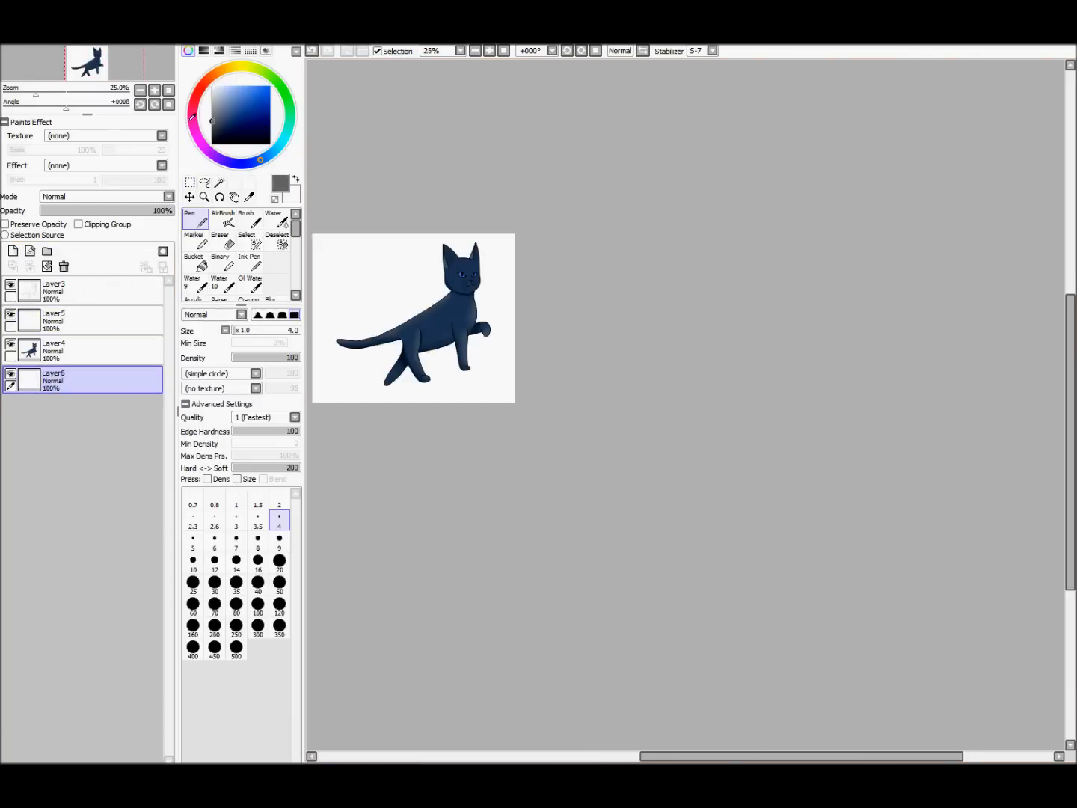
# Step: Outline the rock beneath the cat and shade it grey
pyautogui.click(490, 51)
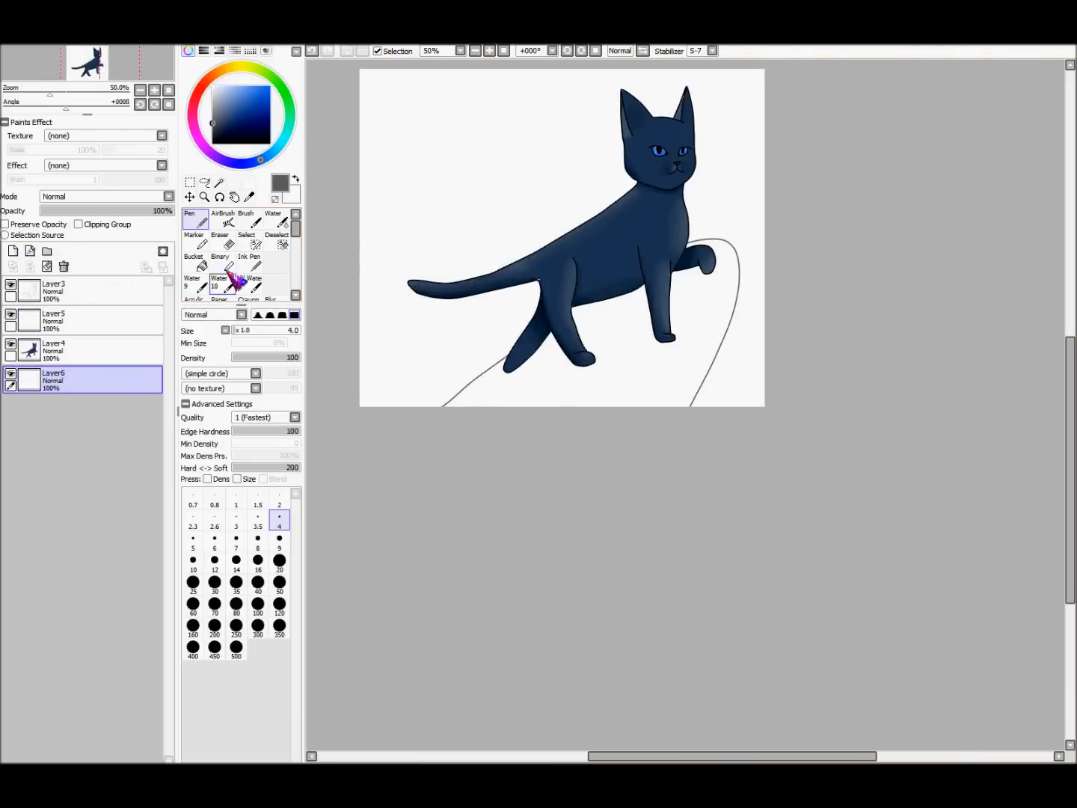
pyautogui.click(247, 218)
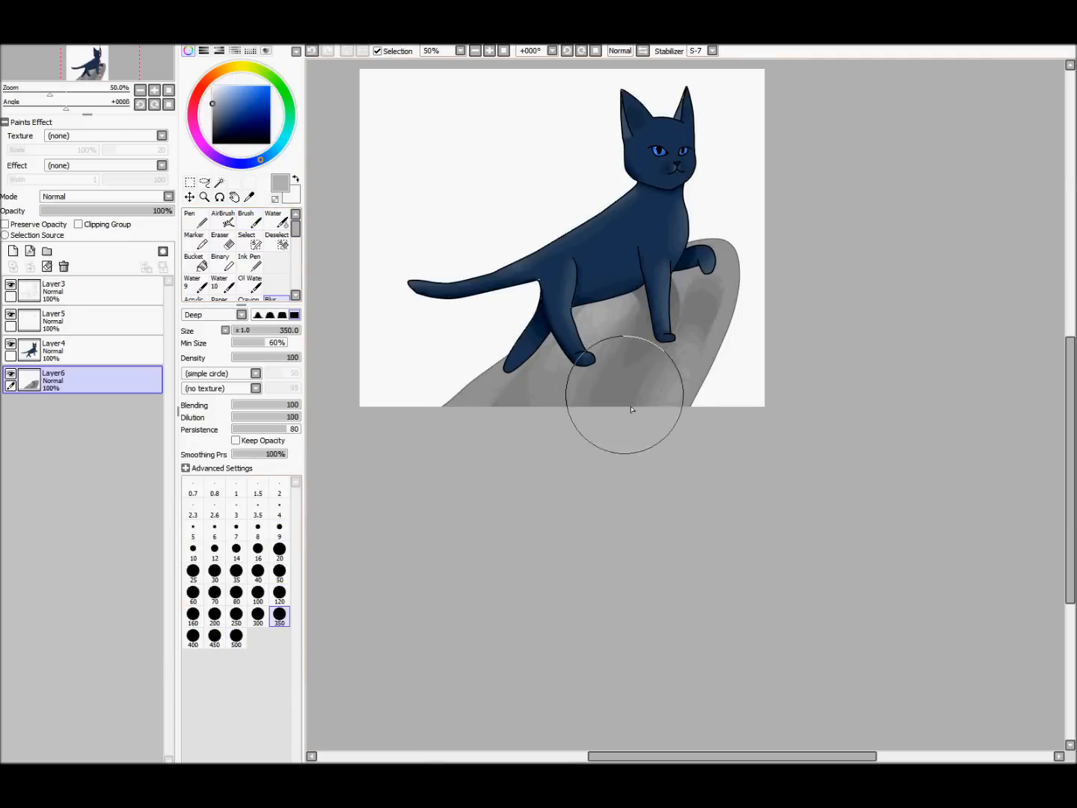
pyautogui.click(280, 593)
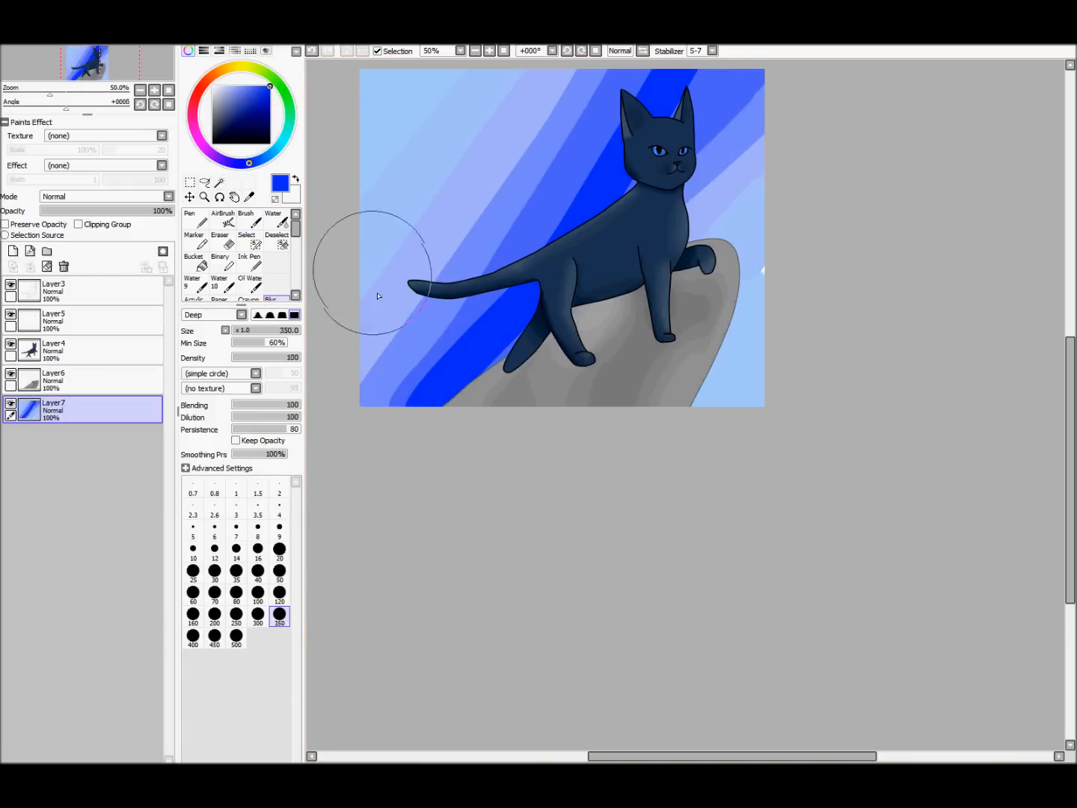
# Step: Paint blue background stripes and blend them into a smooth gradient
pyautogui.click(280, 593)
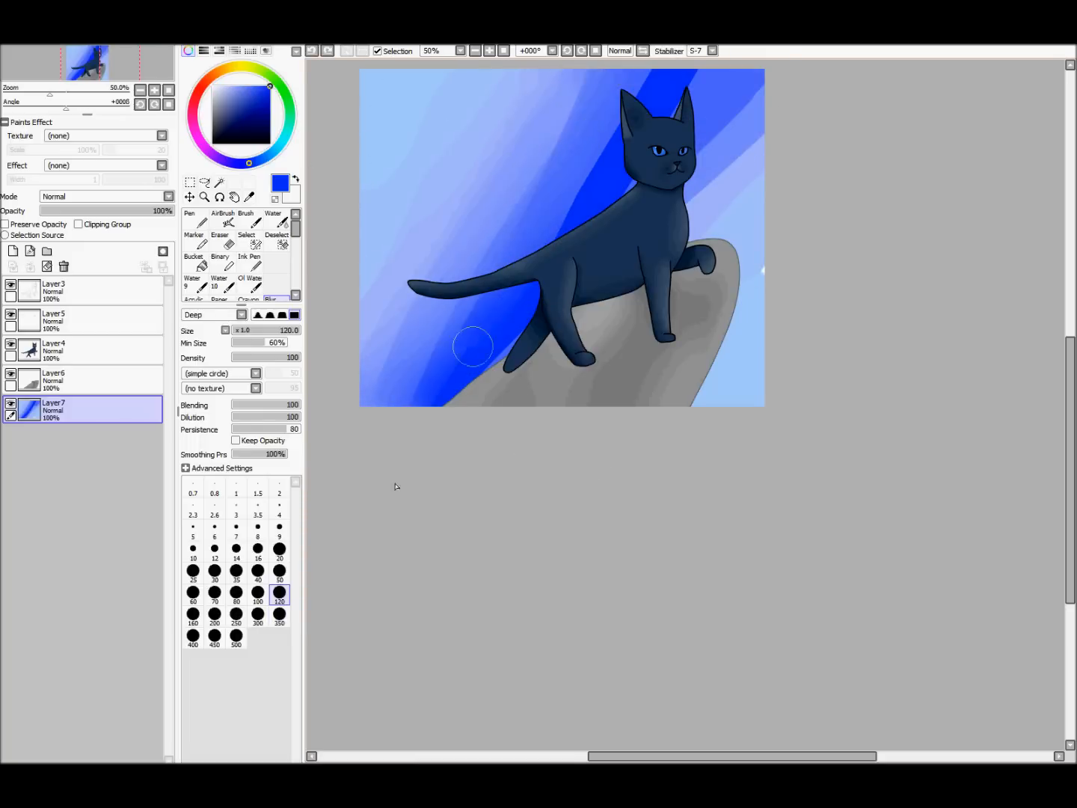
pyautogui.click(257, 615)
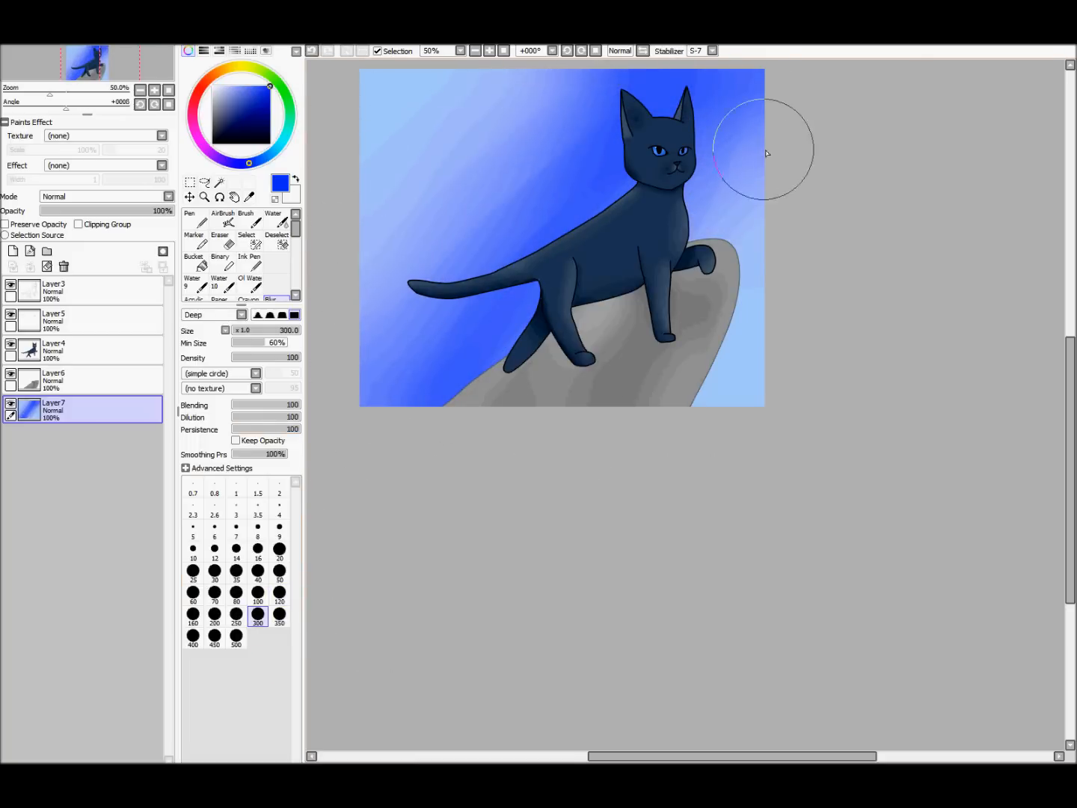
pyautogui.click(192, 217)
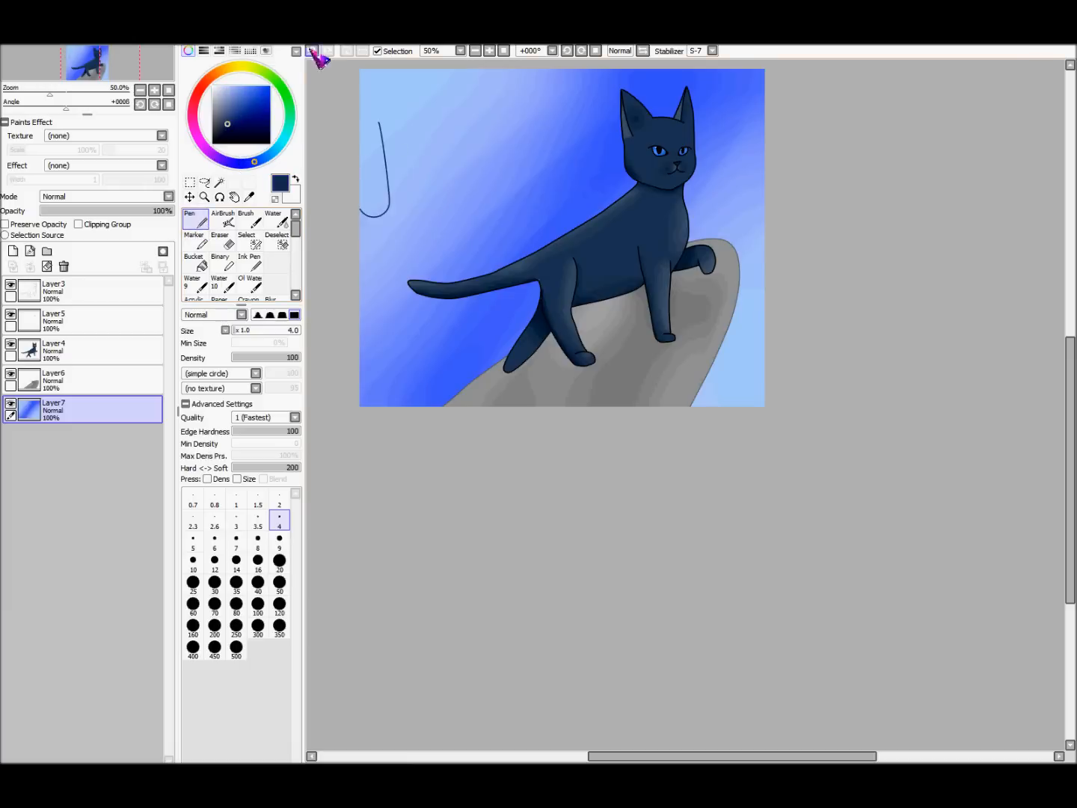